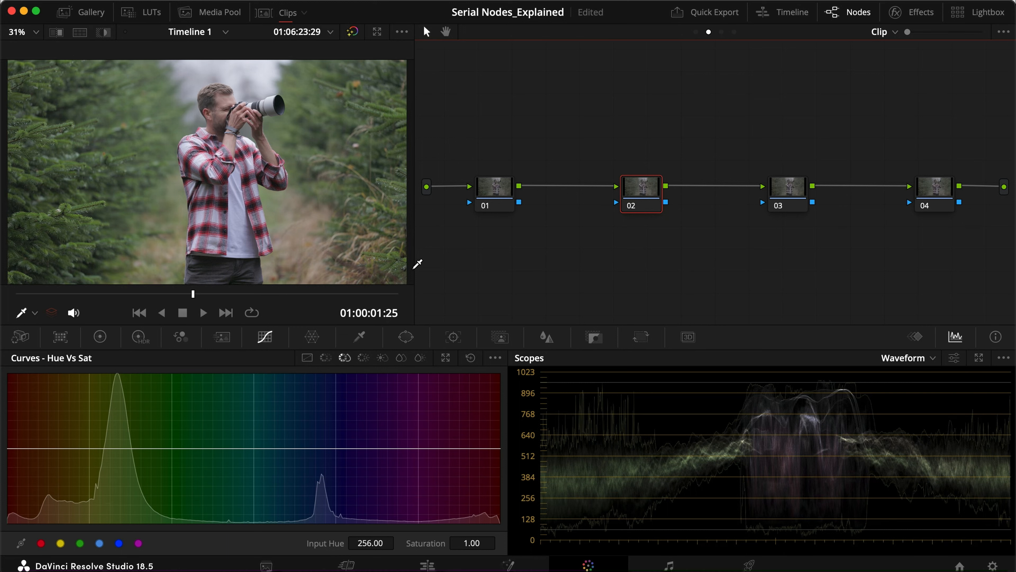
{"action": "mouse_move", "coordinate": [594, 283]}
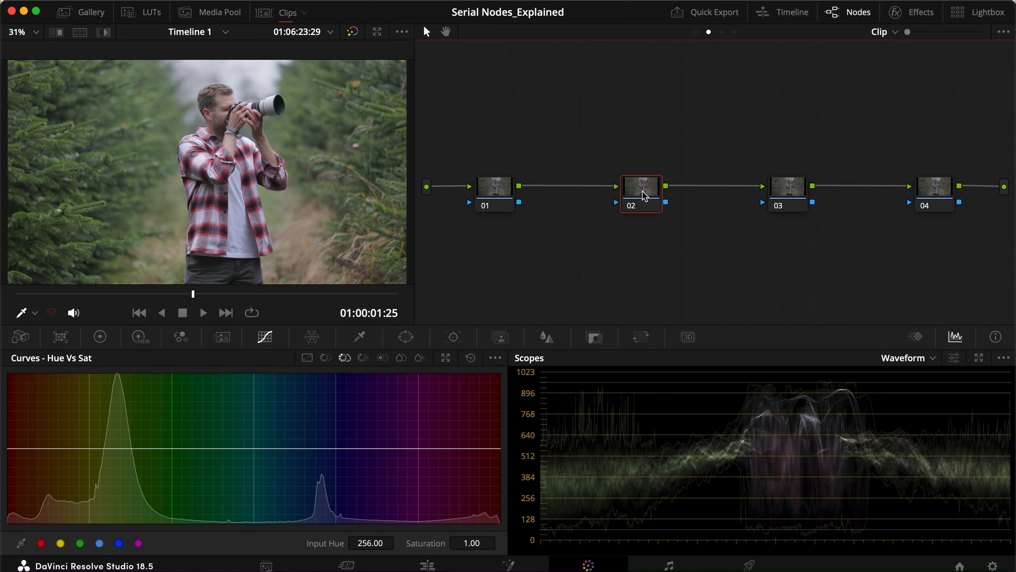
Step: Label node 02 'Contrast' and shape an S-curve: shadows pulled down, highlights lifted
{"action": "right_click", "coordinate": [641, 193]}
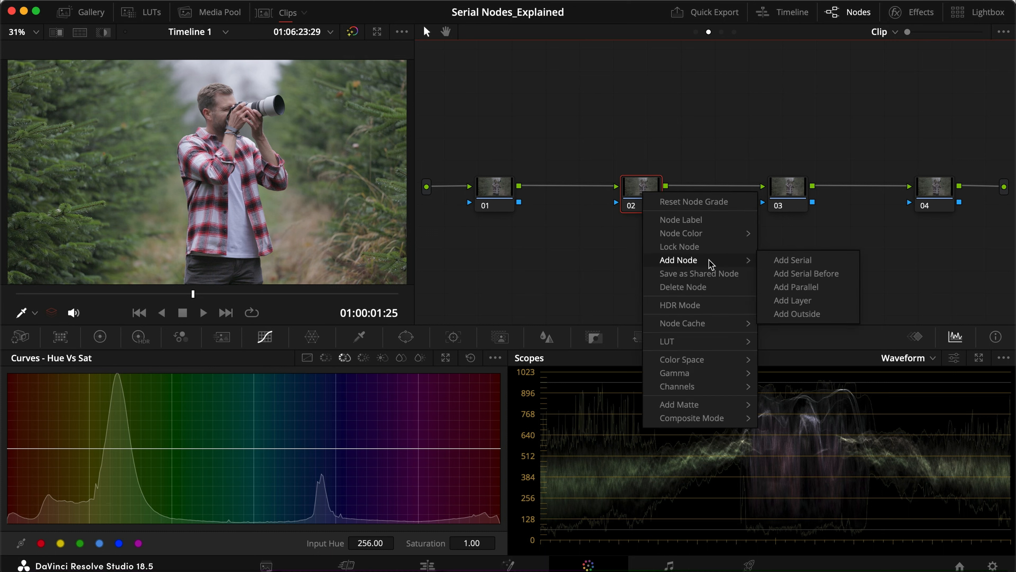
{"action": "mouse_move", "coordinate": [813, 263]}
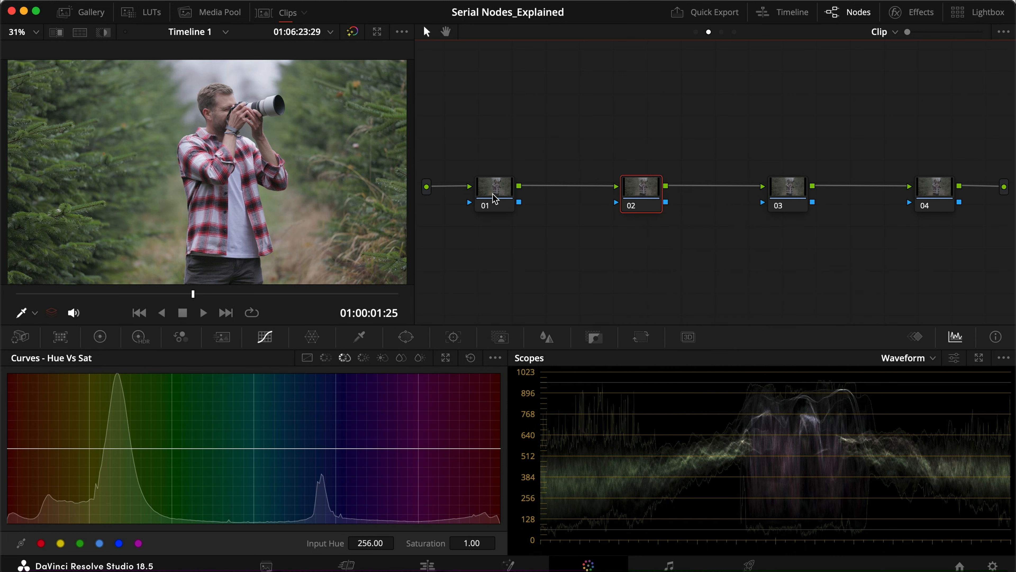
{"action": "mouse_move", "coordinate": [530, 197]}
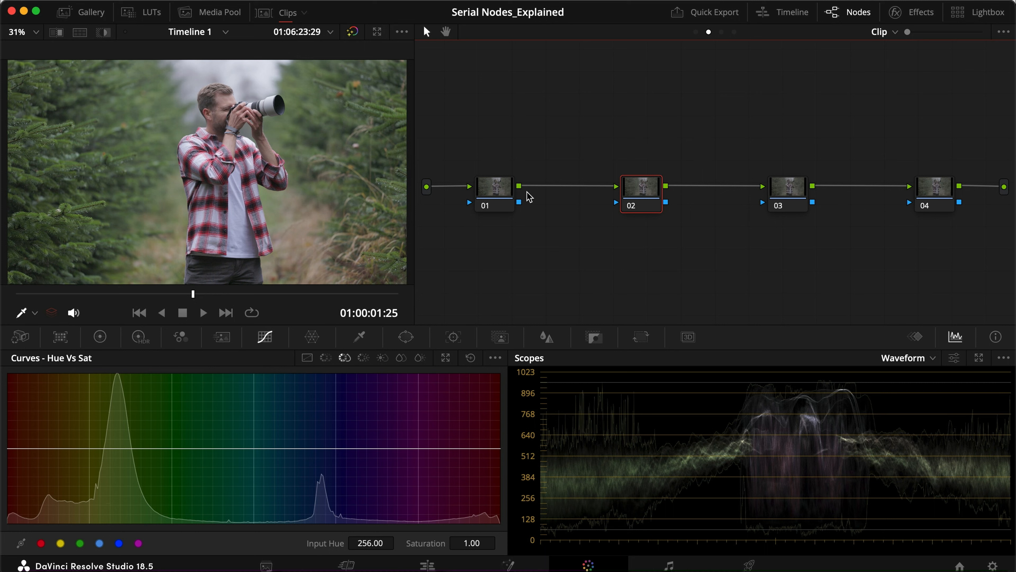
{"action": "mouse_move", "coordinate": [614, 190]}
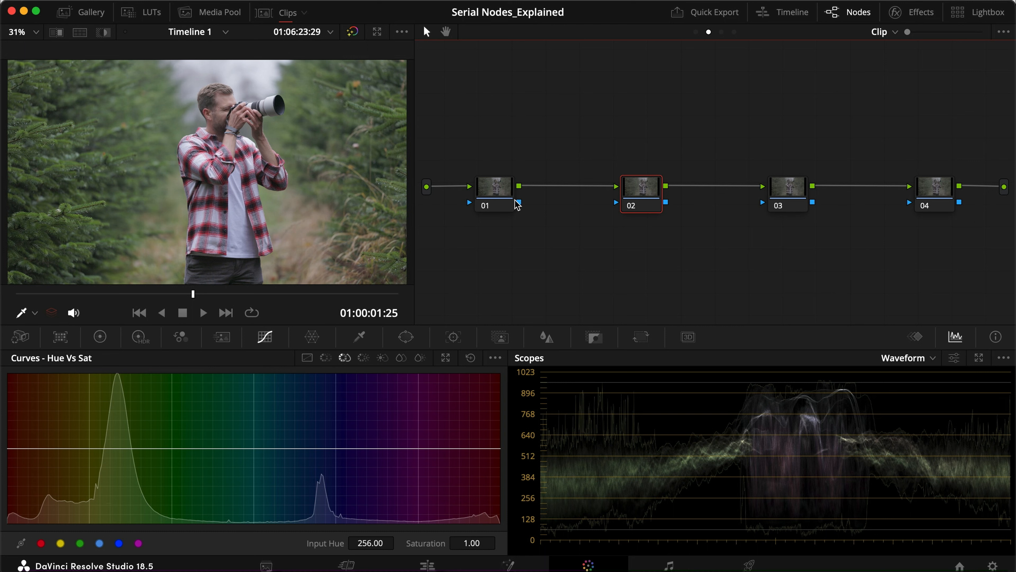
{"action": "left_click", "coordinate": [630, 206]}
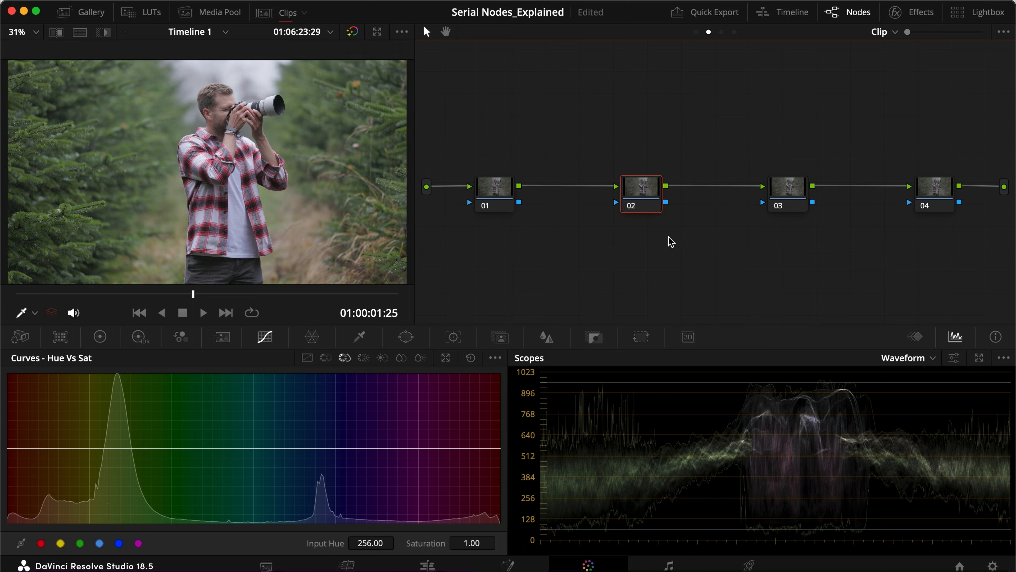
{"action": "mouse_move", "coordinate": [646, 196]}
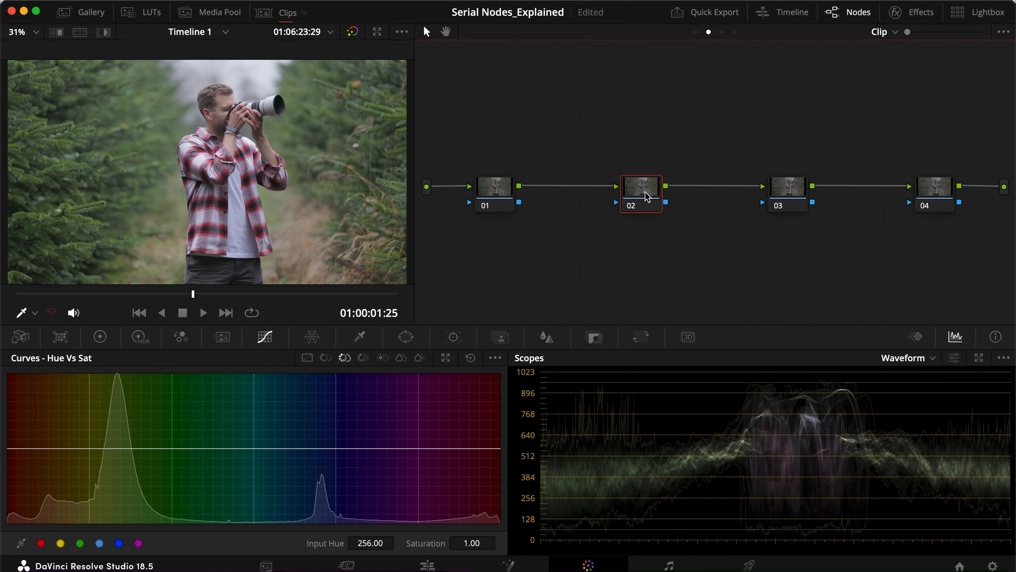
{"action": "type", "text": "Contrast"}
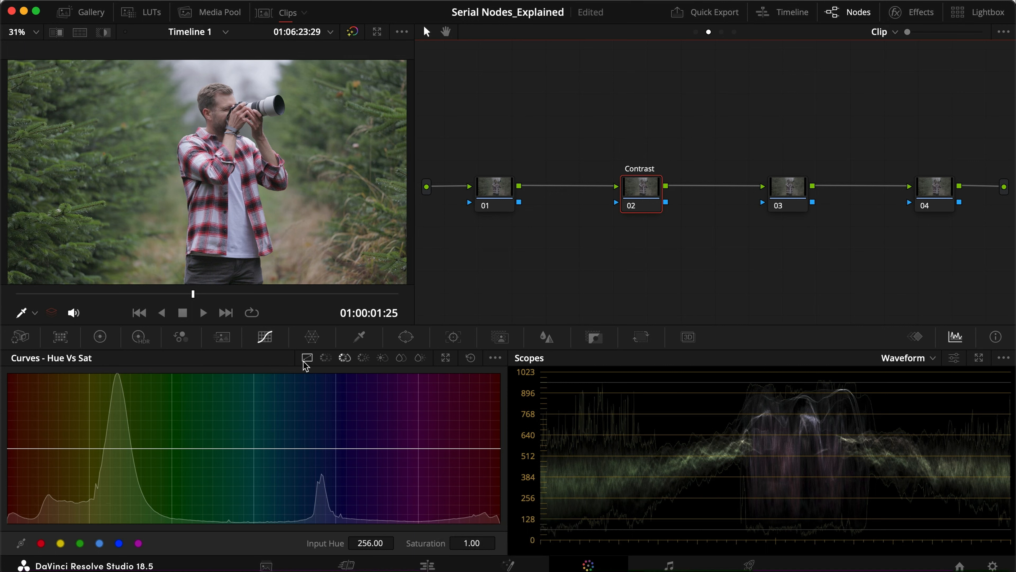
{"action": "left_click", "coordinate": [307, 358]}
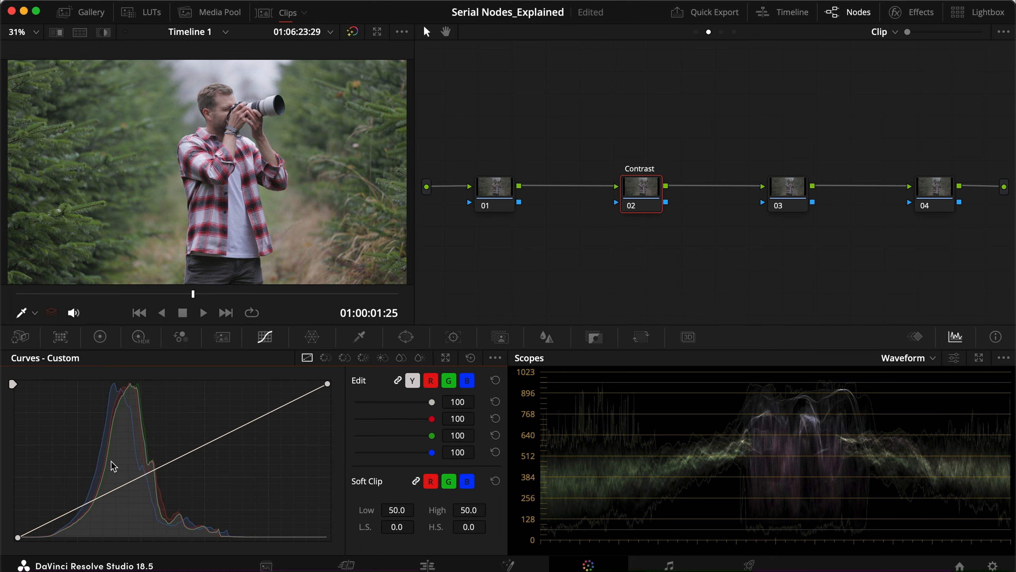
{"action": "left_click_drag", "start_coordinate": [18, 536], "coordinate": [83, 520]}
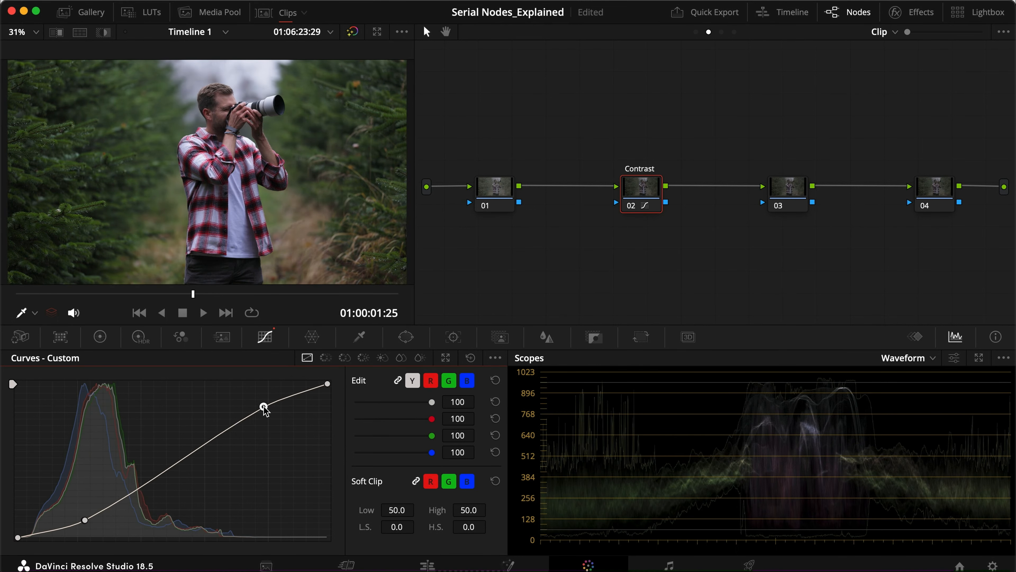
{"action": "left_click_drag", "start_coordinate": [265, 410], "coordinate": [262, 399]}
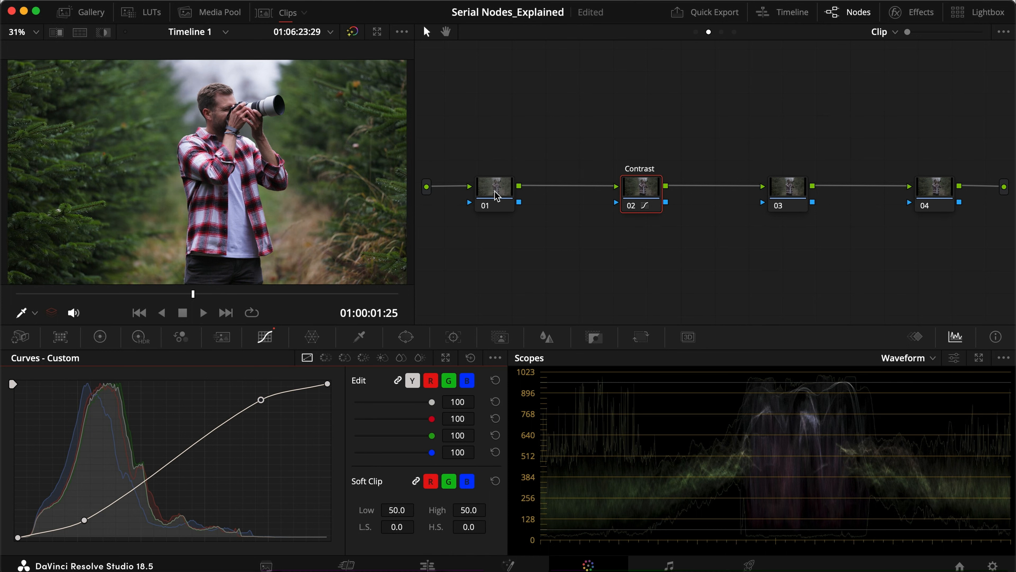
Step: Select the first node for Exposure and bring up its primary colour wheels
{"action": "left_click", "coordinate": [933, 187]}
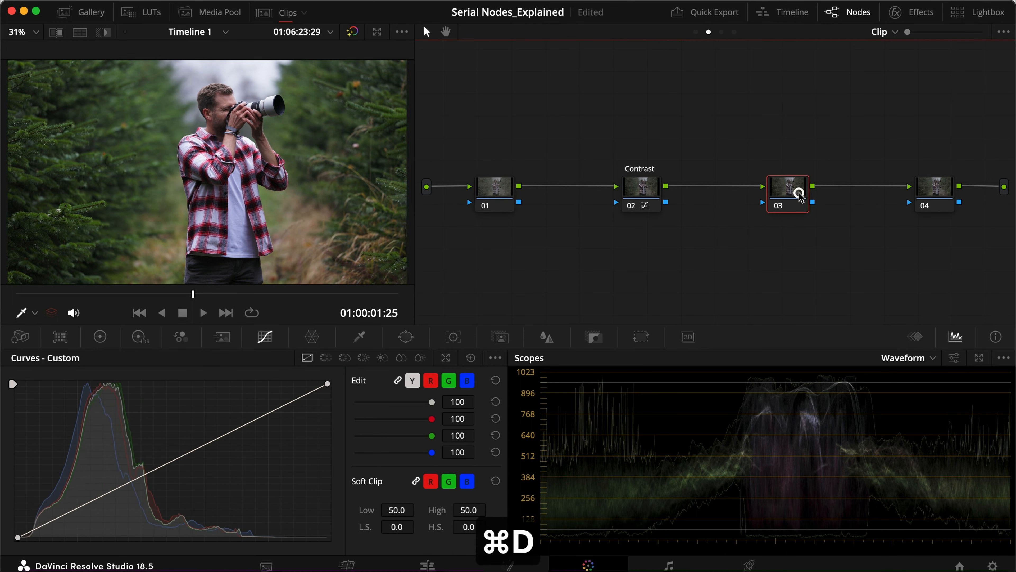
{"action": "left_click", "coordinate": [493, 193]}
{"action": "type", "text": "Exposure"}
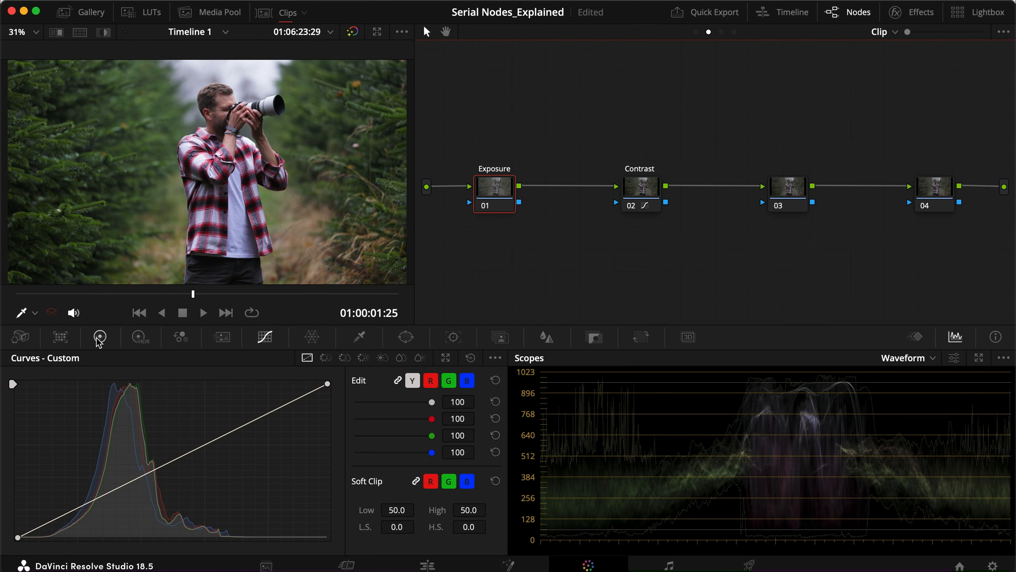
{"action": "left_click", "coordinate": [99, 337]}
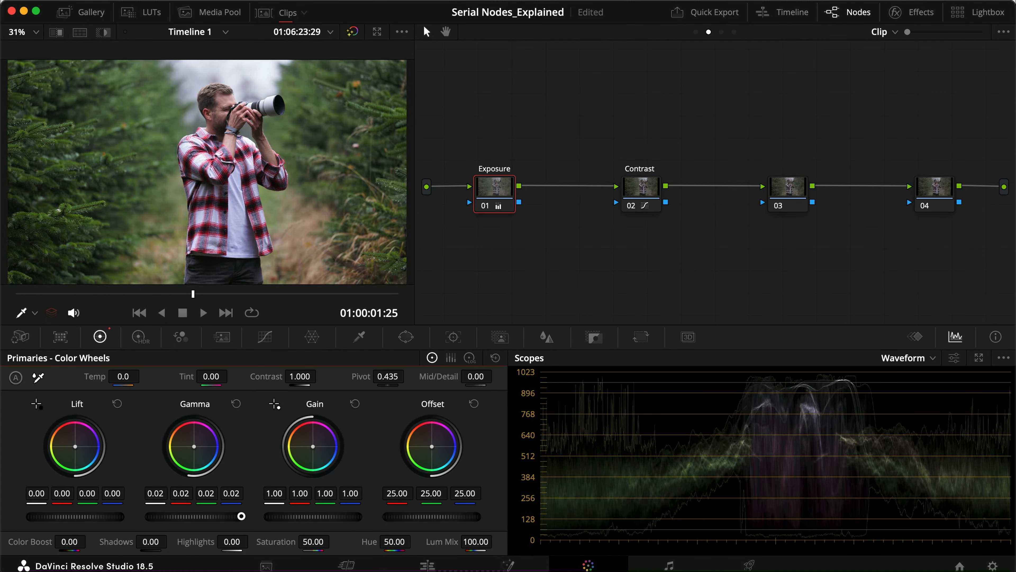
{"action": "mouse_move", "coordinate": [648, 197]}
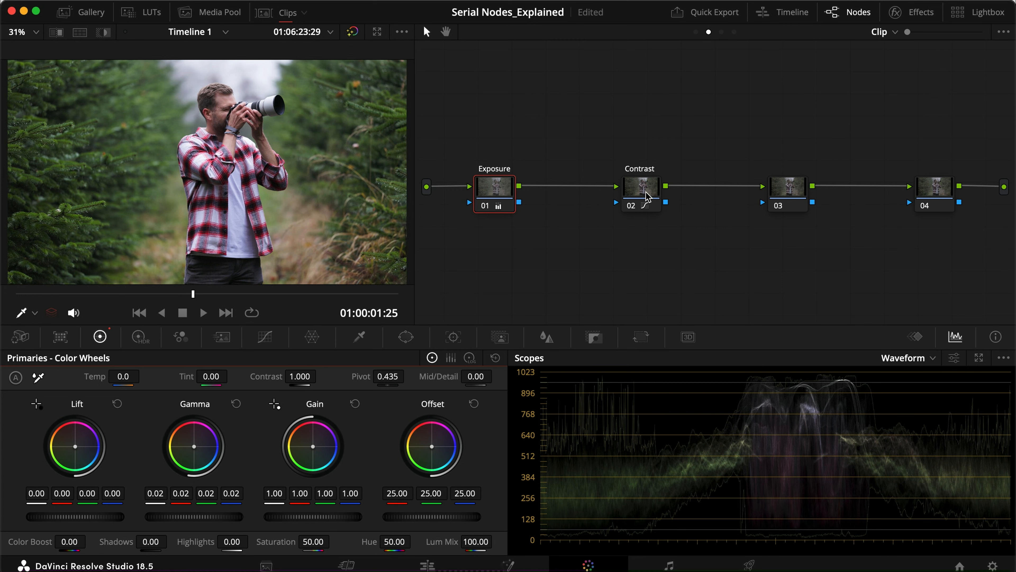
Step: Select the Contrast node to bypass and restore it for a before/after comparison
{"action": "left_click", "coordinate": [640, 188]}
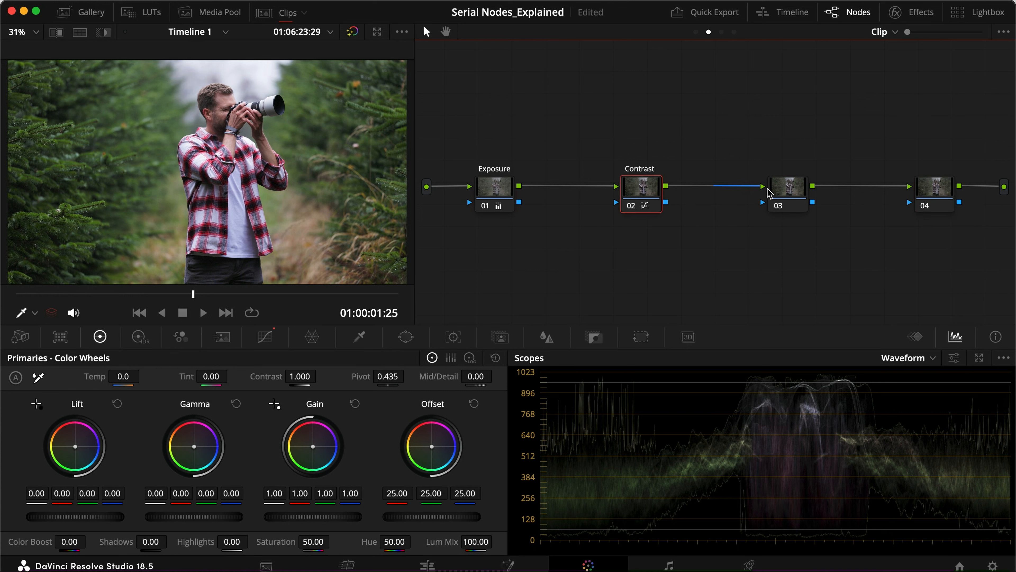
{"action": "mouse_move", "coordinate": [646, 170]}
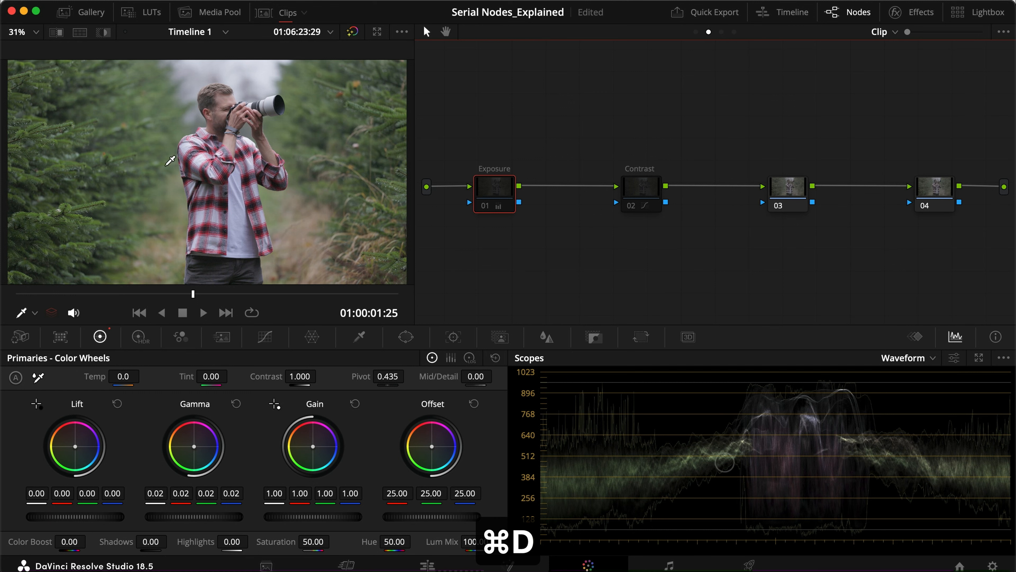
{"action": "left_click", "coordinate": [640, 194]}
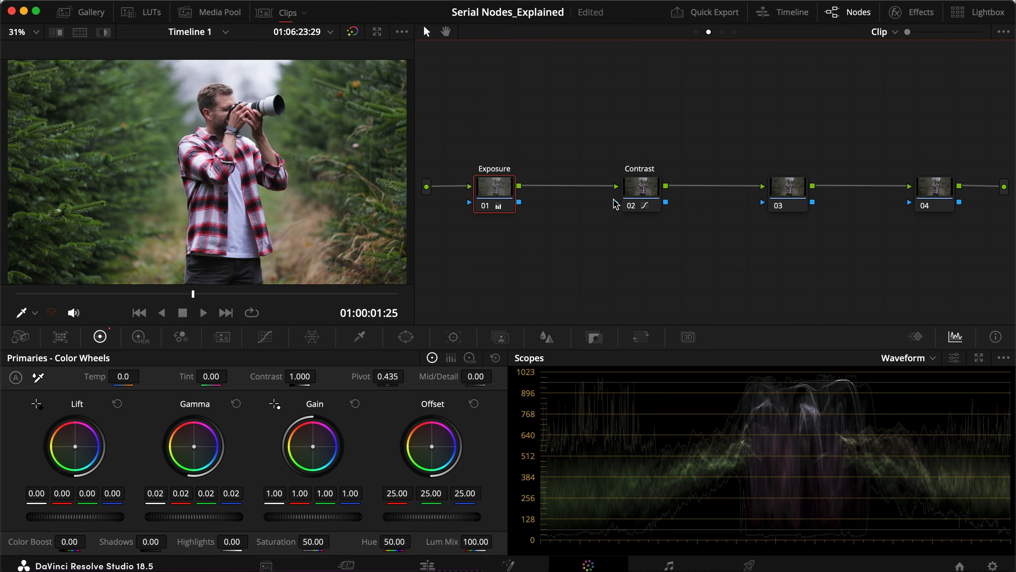
{"action": "mouse_move", "coordinate": [517, 219]}
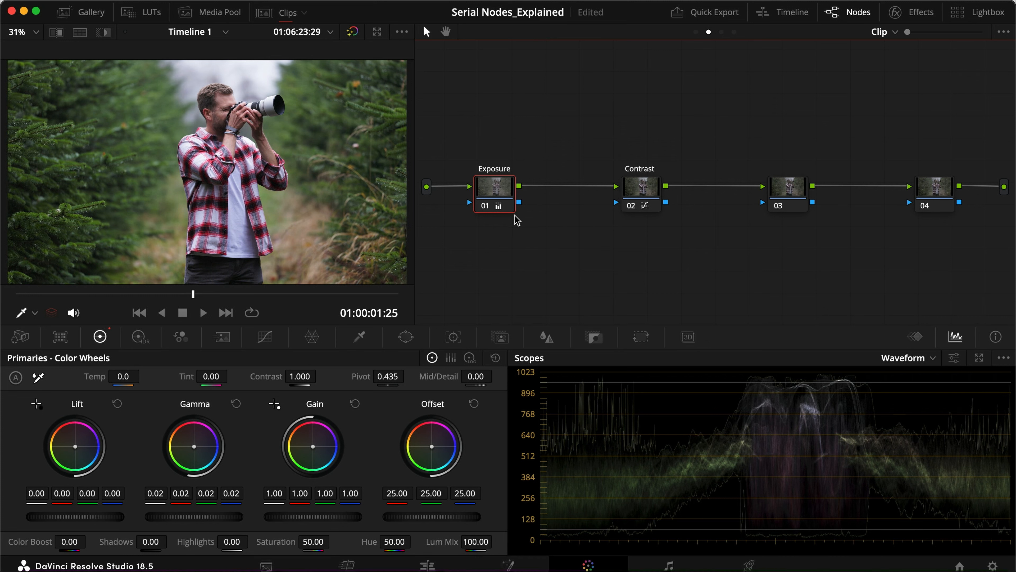
{"action": "mouse_move", "coordinate": [611, 268]}
{"action": "type", "text": "Greens"}
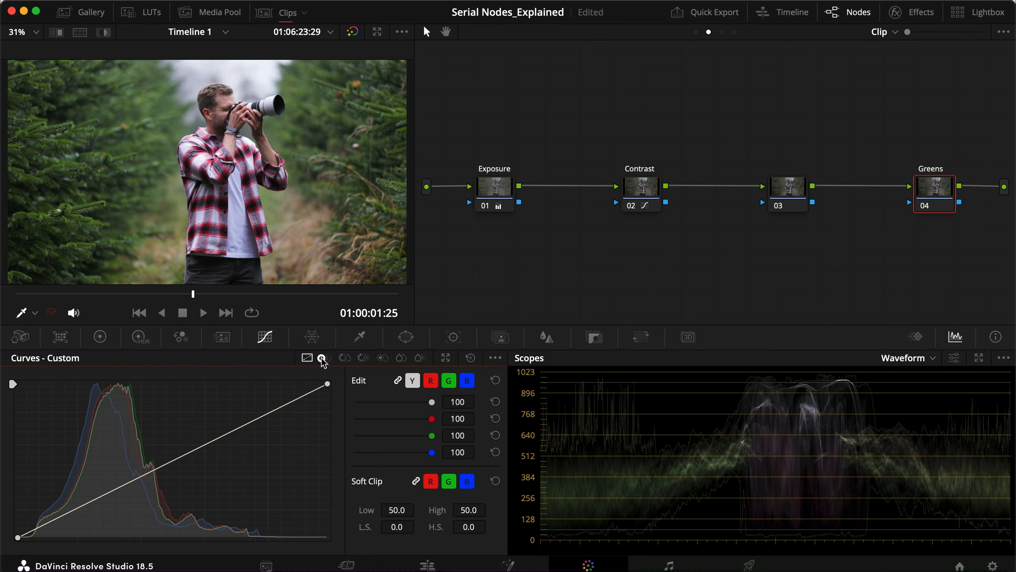
Step: Shift the green and yellow-green hues on the Greens node's Hue vs Hue curve, then select node 03
{"action": "left_click", "coordinate": [326, 357]}
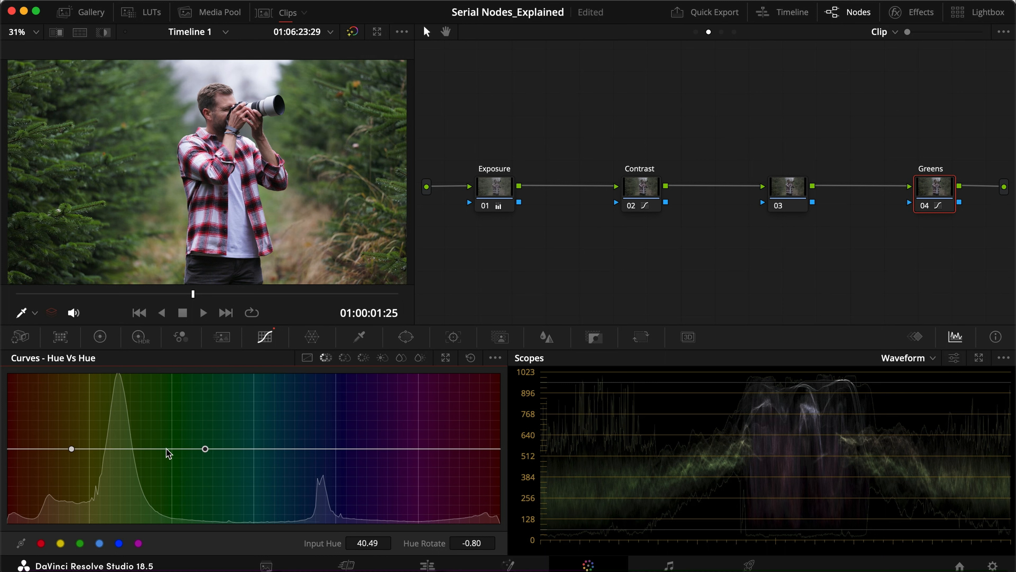
{"action": "left_click_drag", "start_coordinate": [205, 448], "coordinate": [166, 420]}
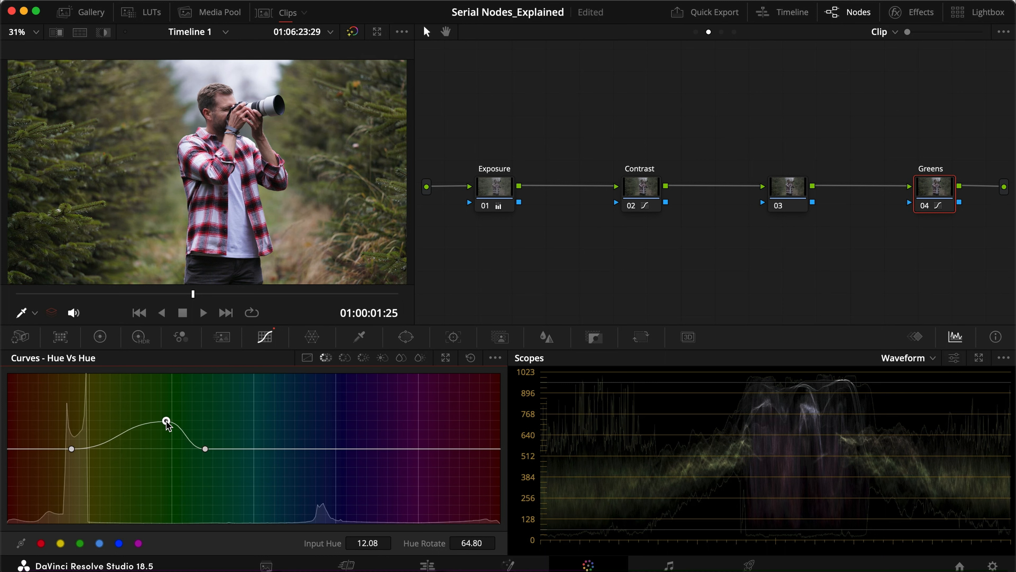
{"action": "left_click_drag", "start_coordinate": [166, 422], "coordinate": [165, 415]}
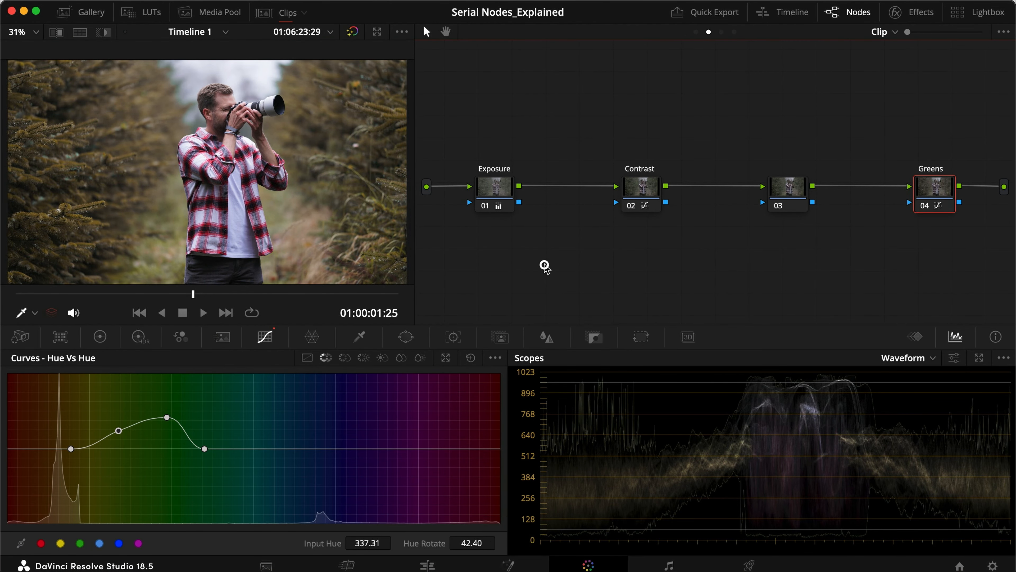
{"action": "left_click", "coordinate": [788, 187]}
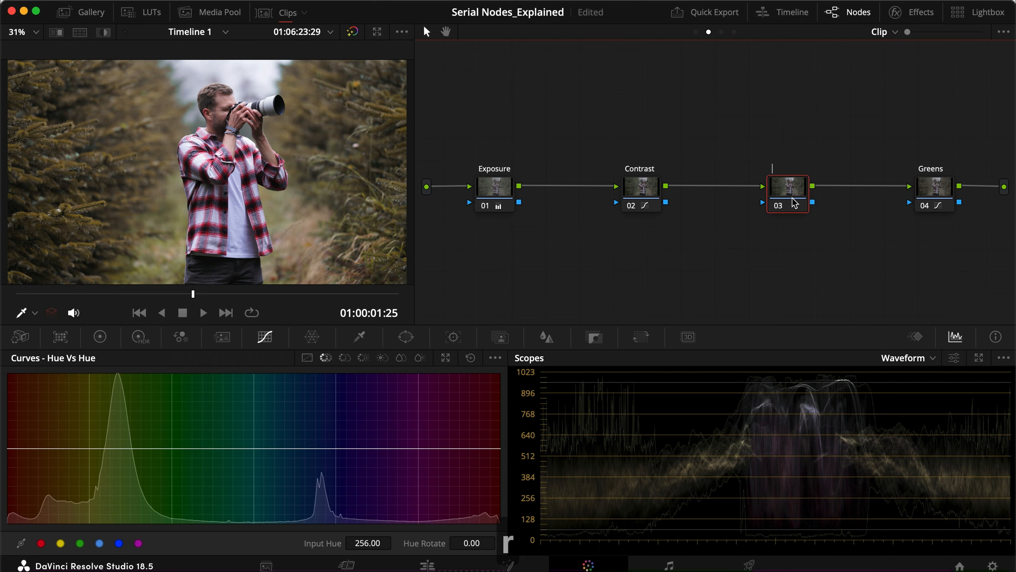
Step: Name node 03 'Desaturate' and pull green saturation to nothing with a softened Hue vs Sat dip
{"action": "type", "text": "Desaturate"}
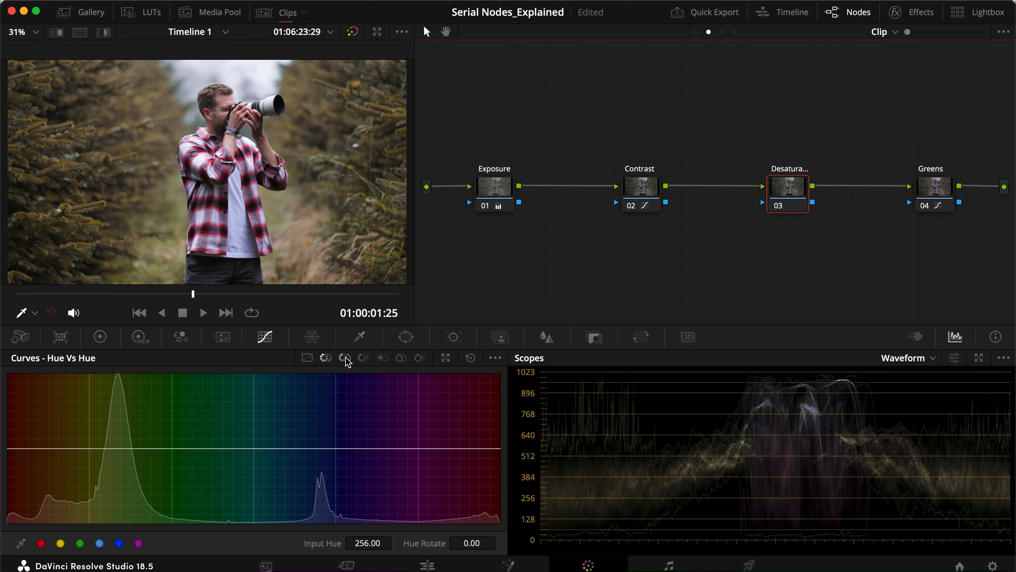
{"action": "left_click", "coordinate": [344, 357]}
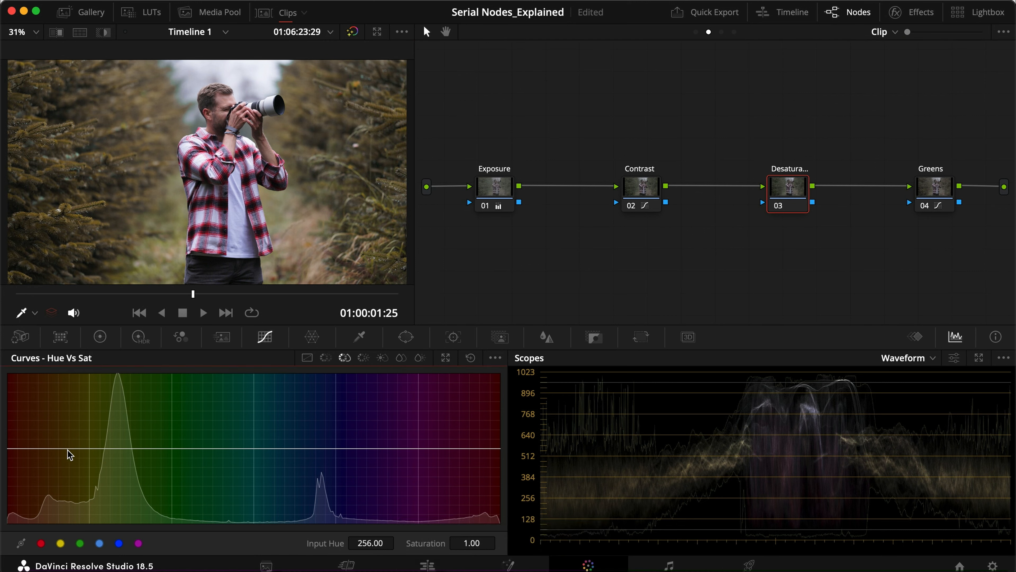
{"action": "left_click", "coordinate": [64, 448]}
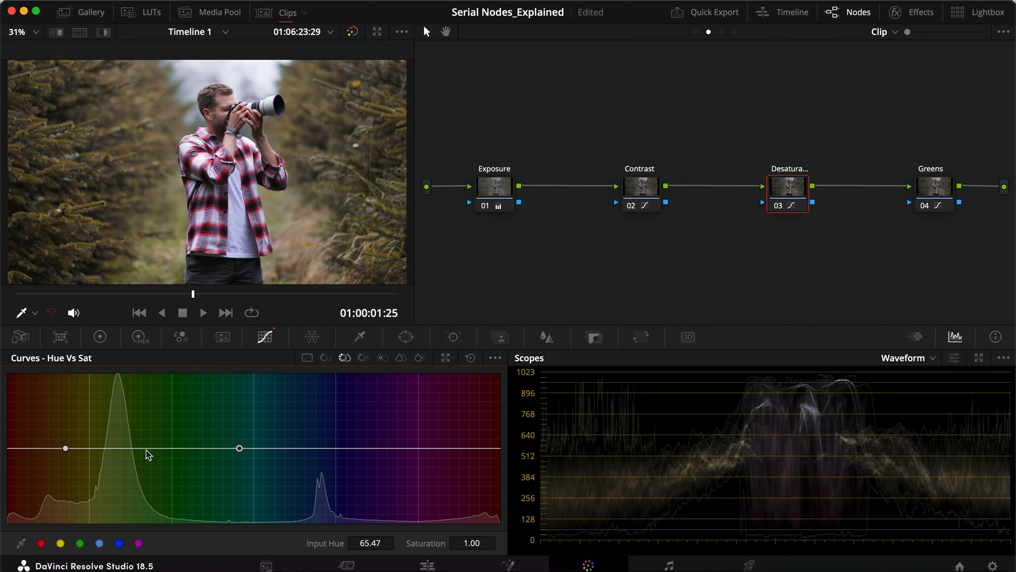
{"action": "mouse_move", "coordinate": [126, 457]}
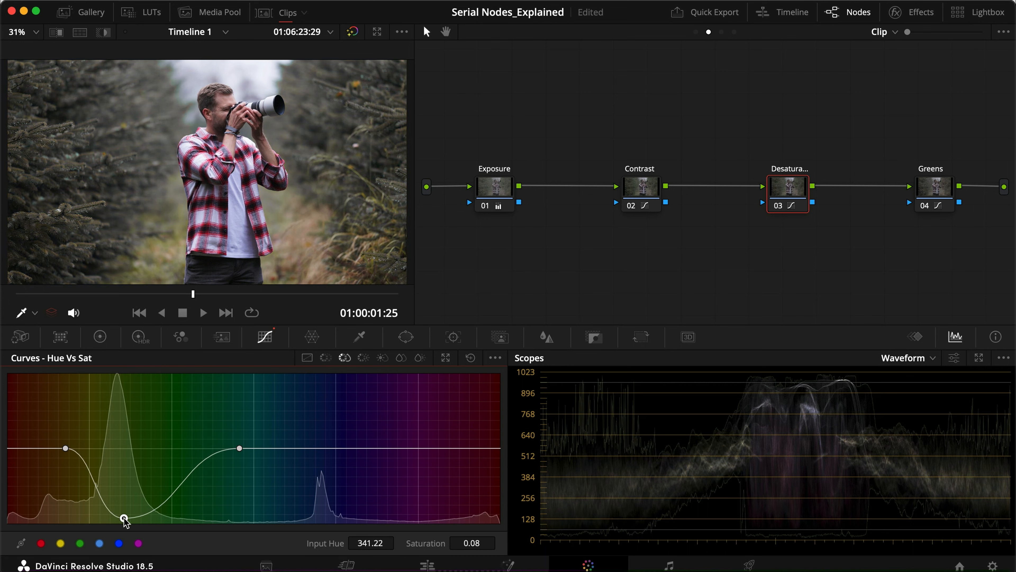
{"action": "left_click_drag", "start_coordinate": [124, 520], "coordinate": [128, 525]}
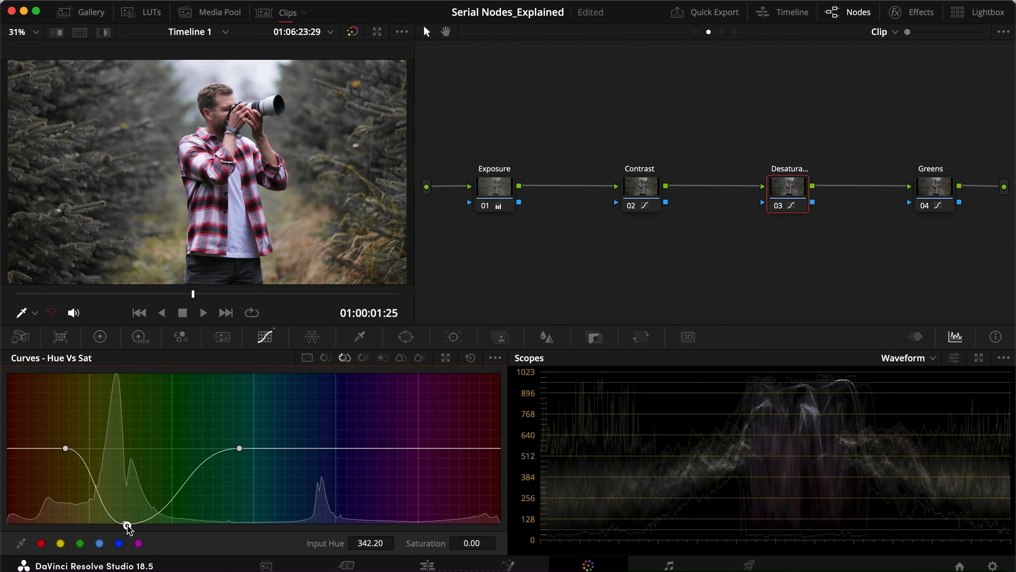
{"action": "left_click_drag", "start_coordinate": [126, 524], "coordinate": [177, 510]}
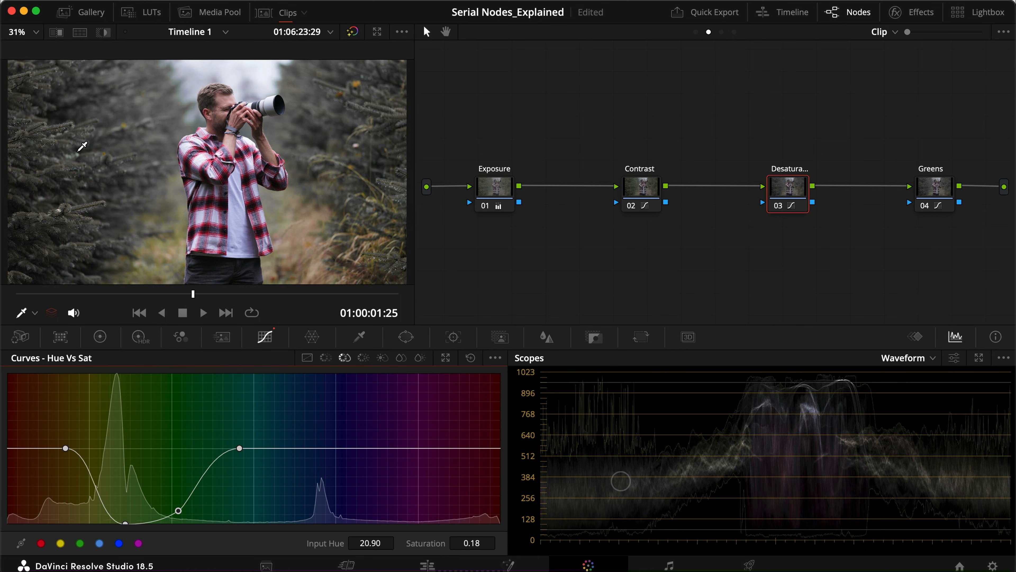
Step: Toggle the Greens node off with Cmd+D to compare, then reselect Desaturate
{"action": "left_click", "coordinate": [933, 187]}
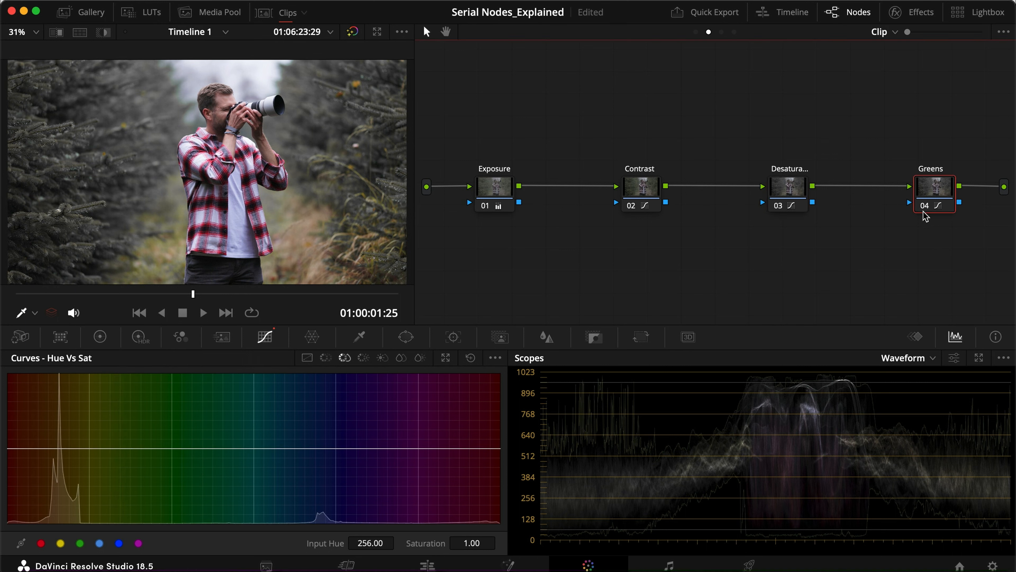
{"action": "key", "text": "cmd+d"}
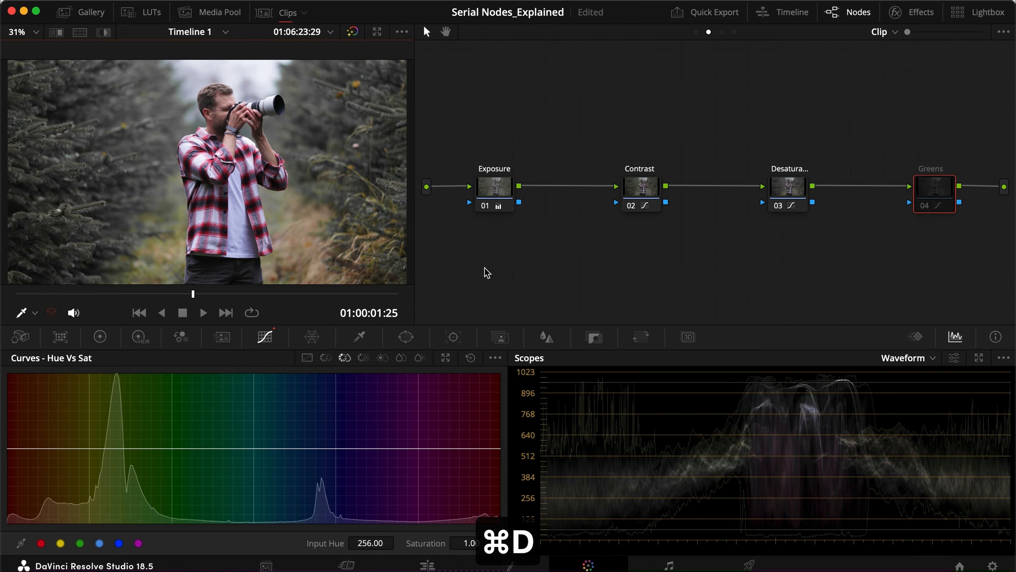
{"action": "mouse_move", "coordinate": [933, 200]}
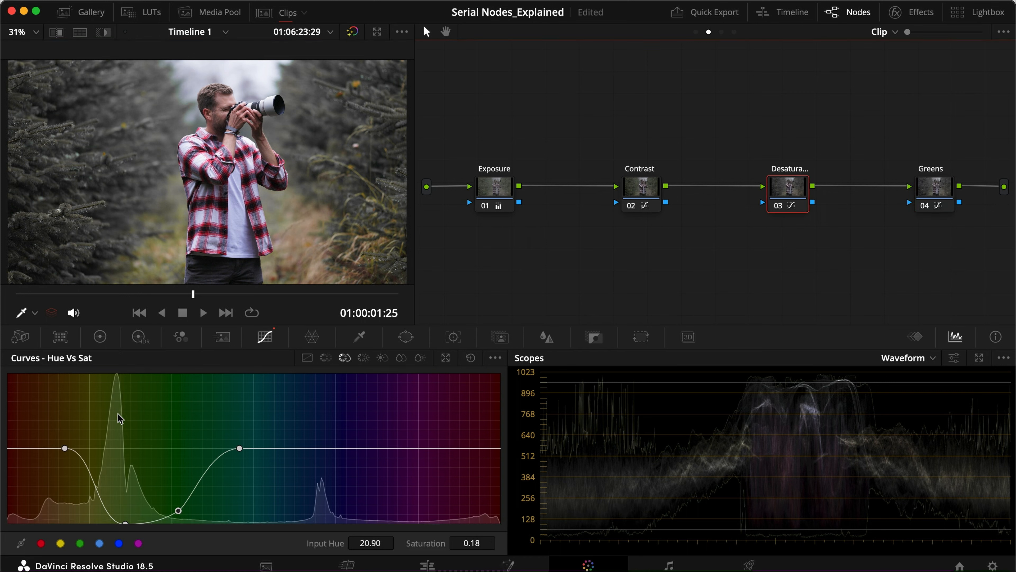
{"action": "left_click", "coordinate": [933, 187]}
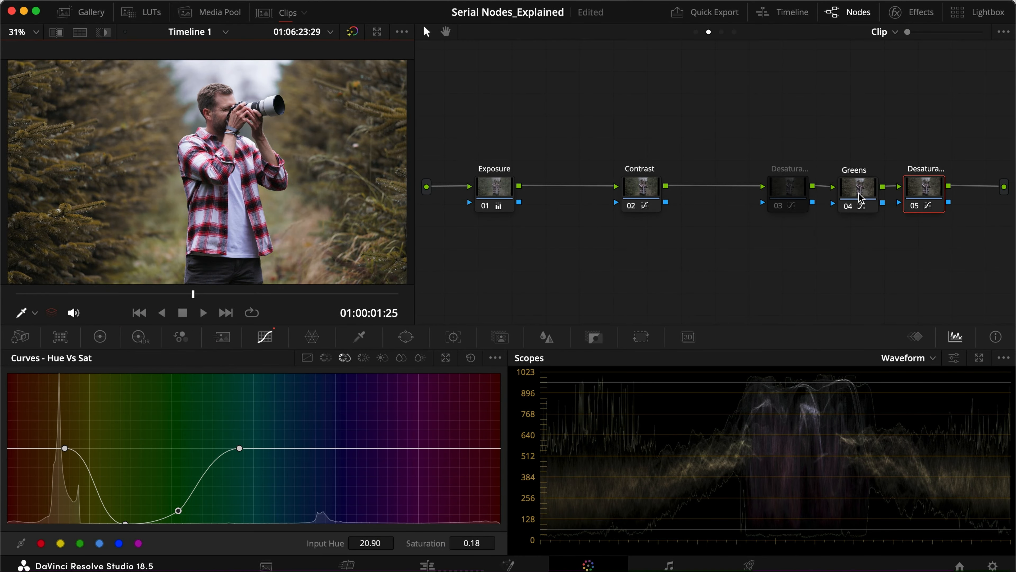
Step: Disable the copied Desaturate node after Greens with Cmd+D
{"action": "key", "text": "cmd+d"}
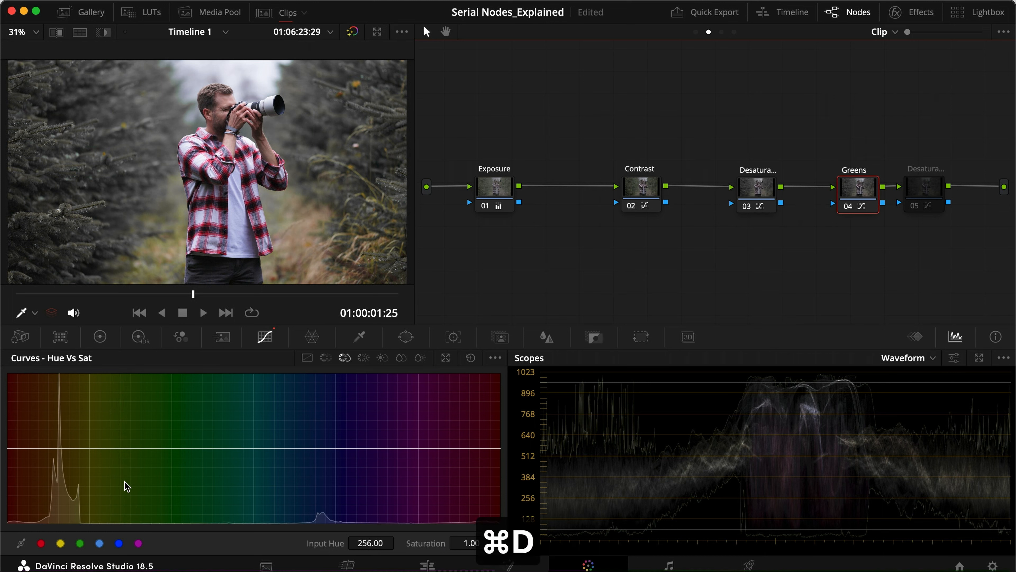
Step: Swap which Desaturate node is active to compare order, then select Greens to turn it off
{"action": "left_click", "coordinate": [755, 186]}
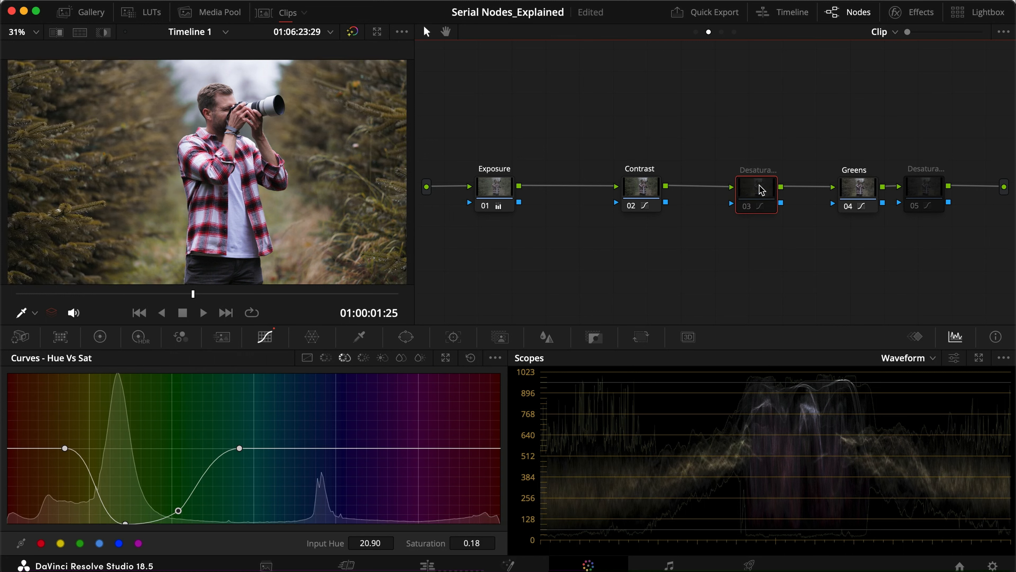
{"action": "left_click", "coordinate": [924, 187]}
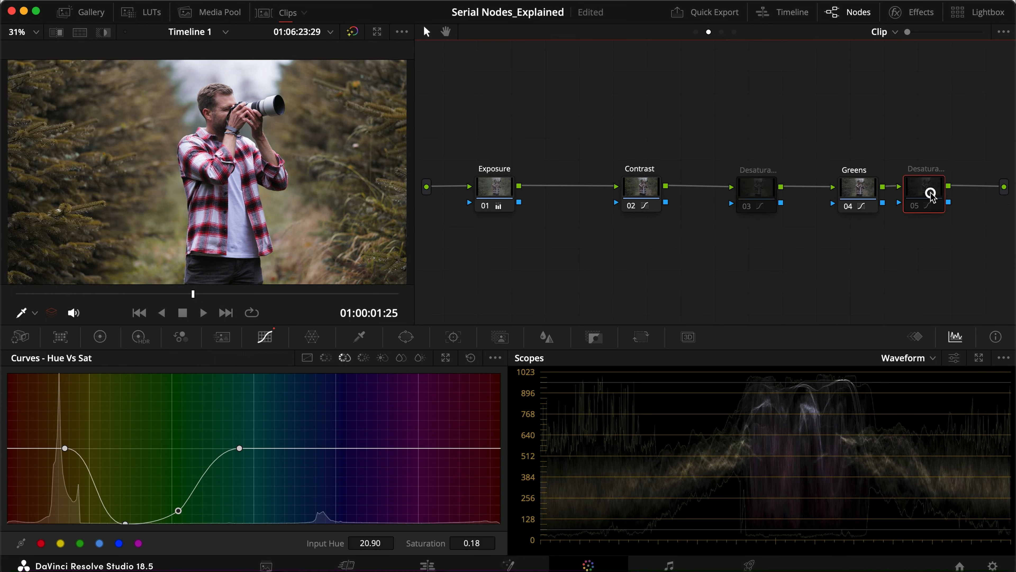
{"action": "key", "text": "cmd+d"}
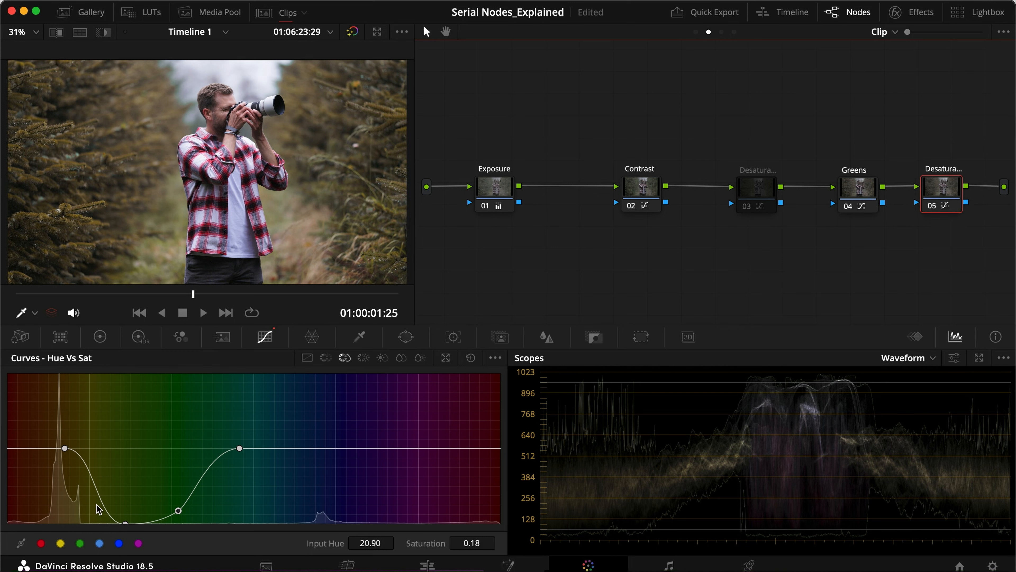
{"action": "mouse_move", "coordinate": [102, 478]}
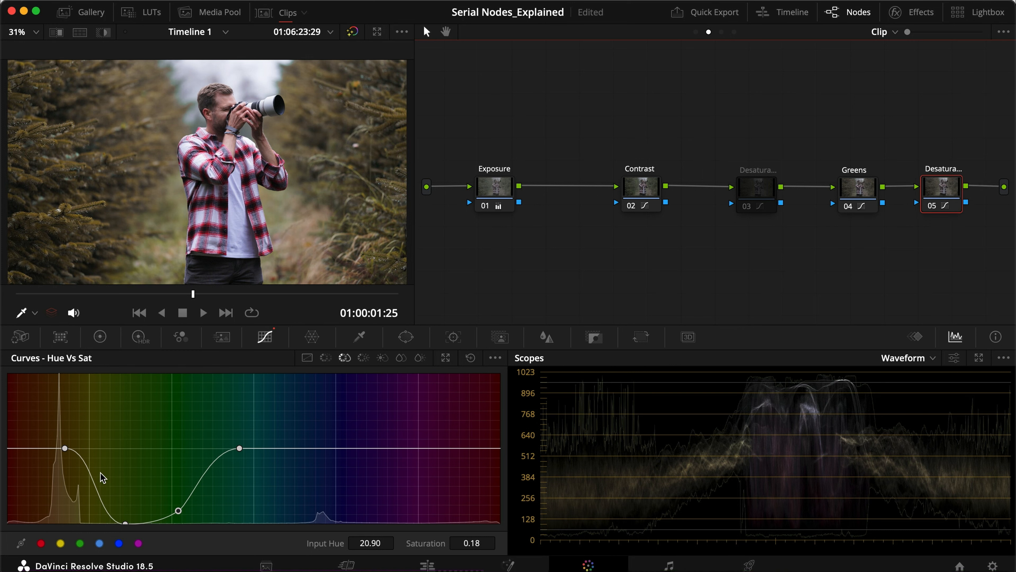
{"action": "mouse_move", "coordinate": [110, 340]}
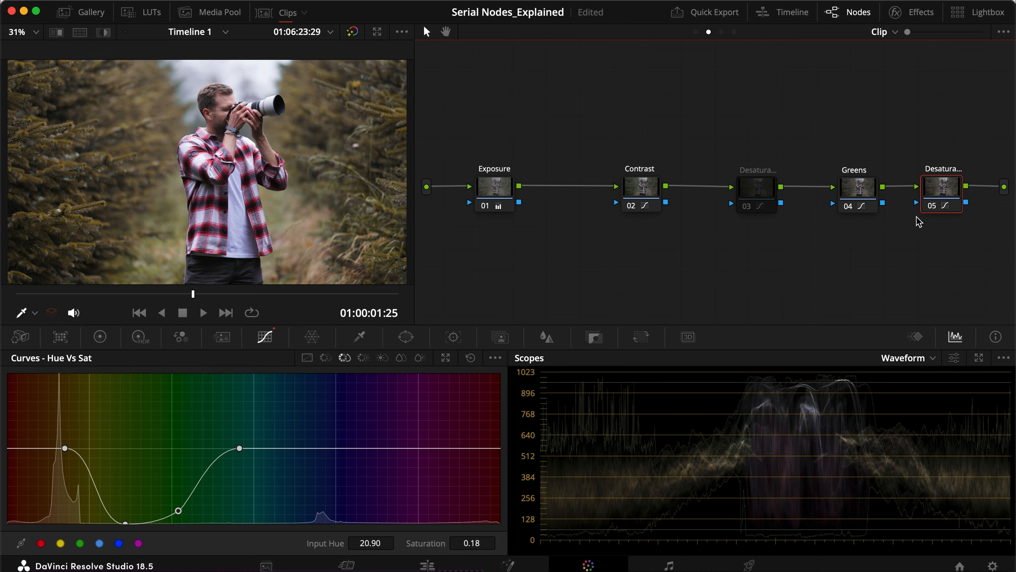
{"action": "mouse_move", "coordinate": [197, 297]}
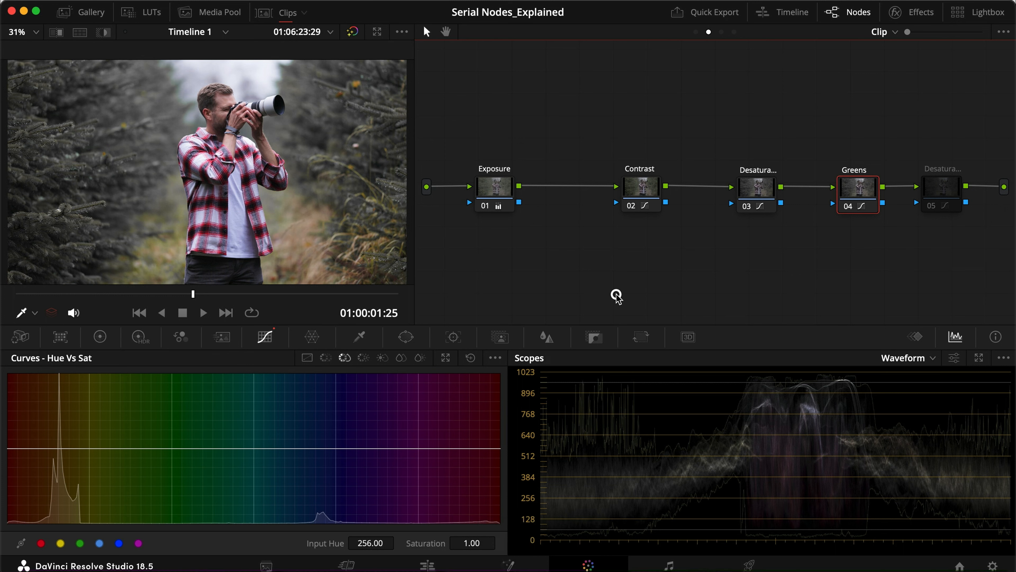
{"action": "mouse_move", "coordinate": [857, 188]}
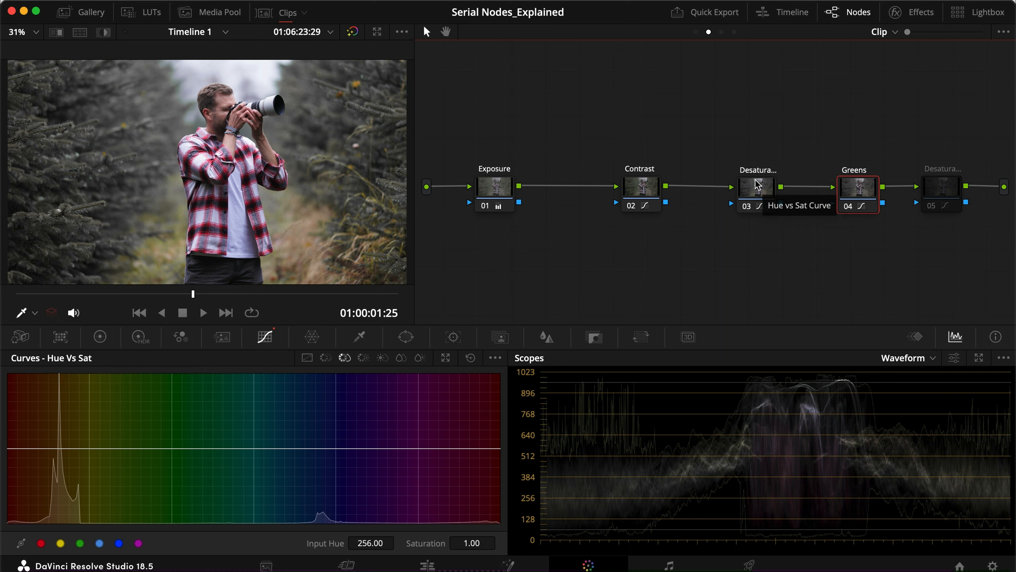
{"action": "mouse_move", "coordinate": [814, 217]}
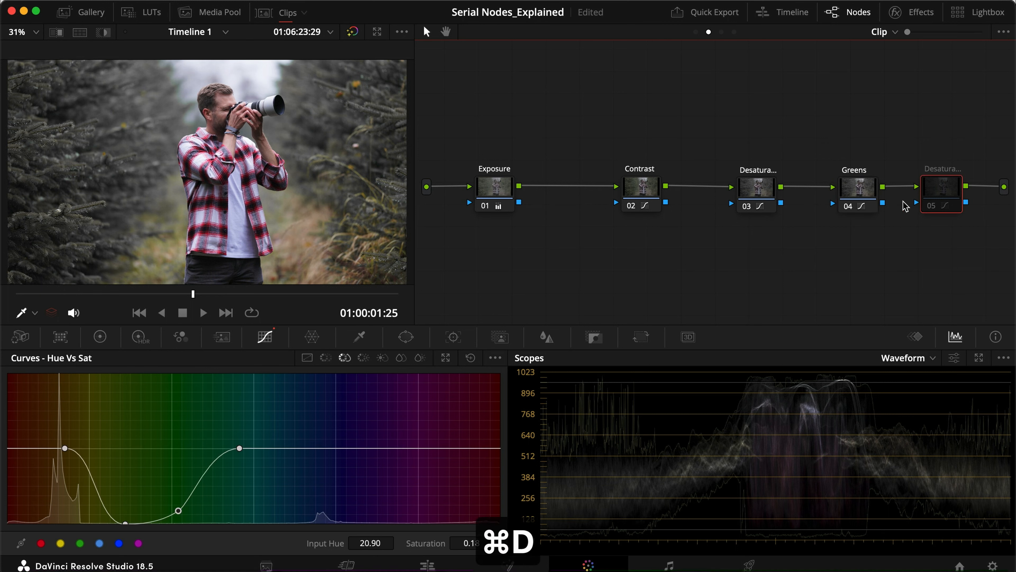
{"action": "left_click", "coordinate": [856, 187]}
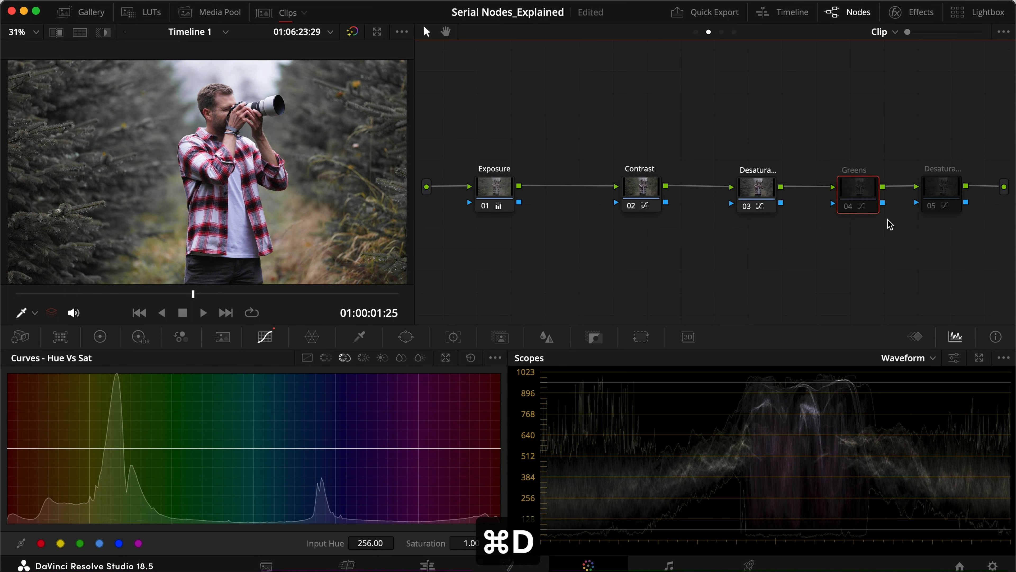